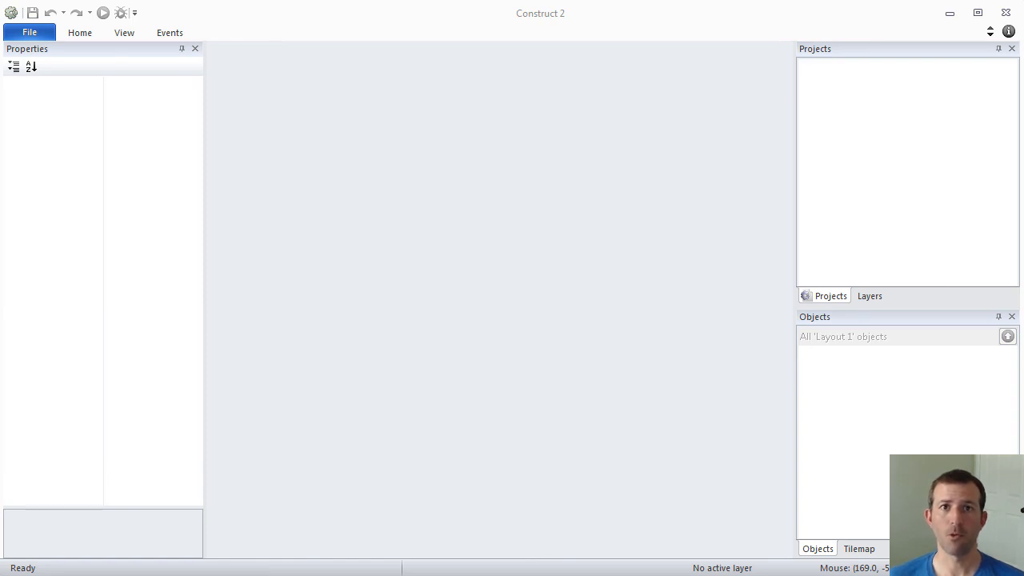
mouse_move(446, 331)
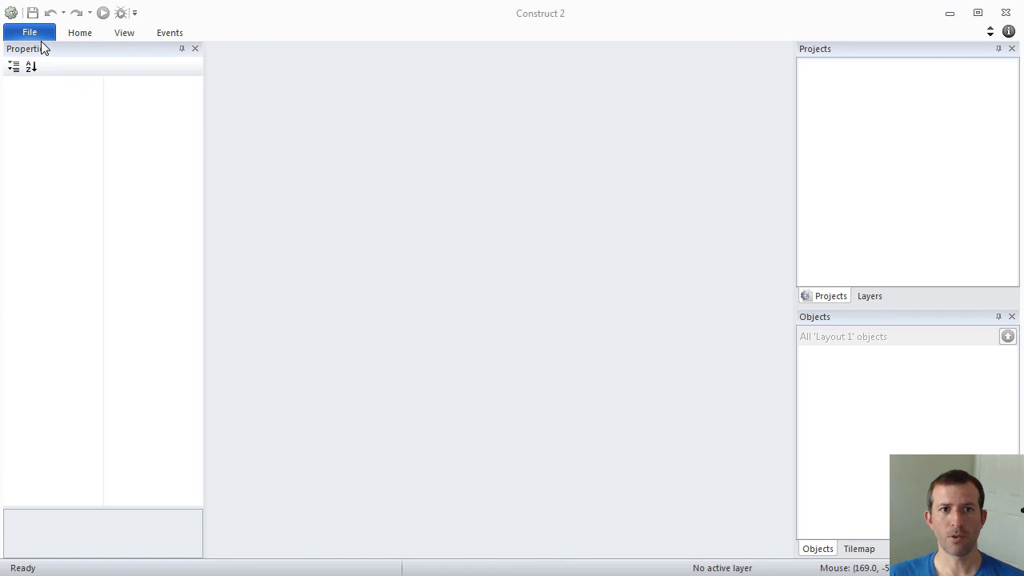
Step: Start a new project from the File menu to show the template and example chooser
left_click(29, 32)
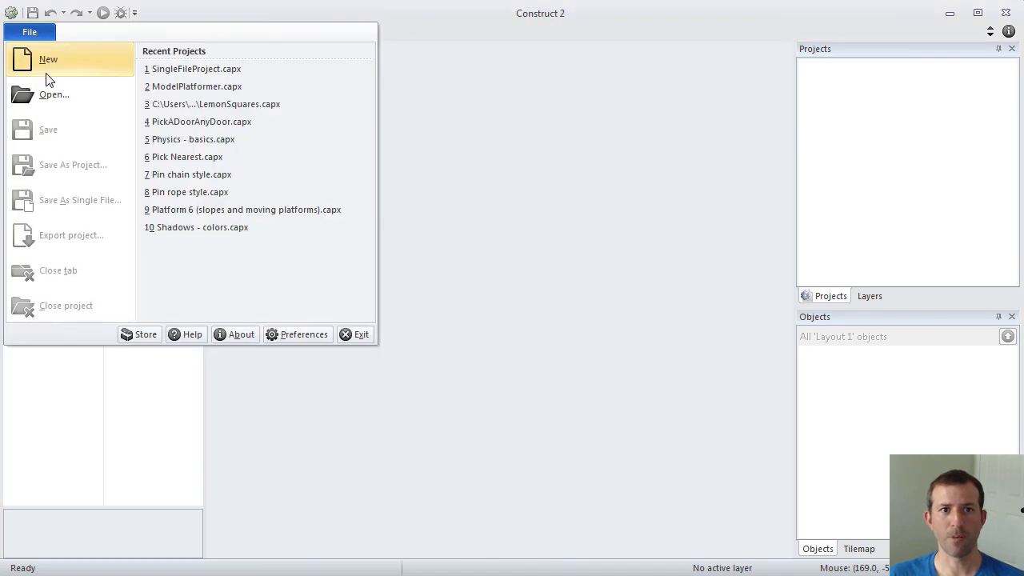
left_click(48, 59)
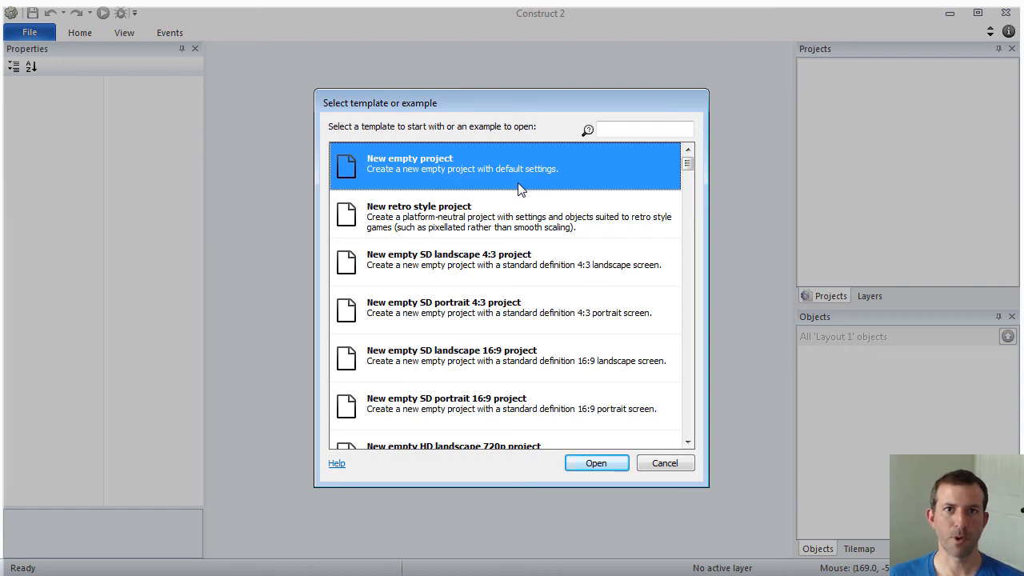
Step: Create a new empty project and review Layout 1, Event sheet 1 and the project's properties
left_click(595, 462)
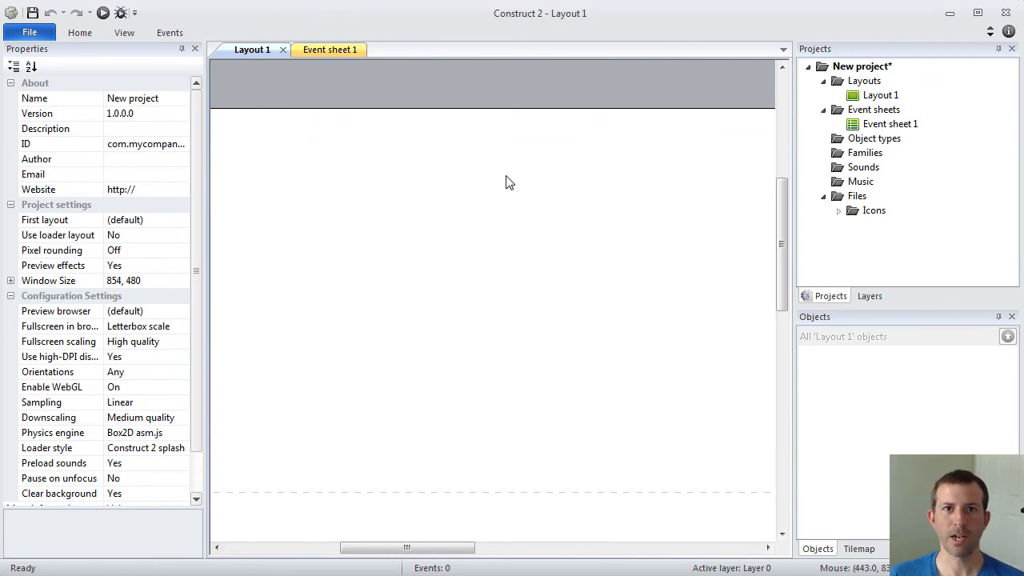
left_click(880, 96)
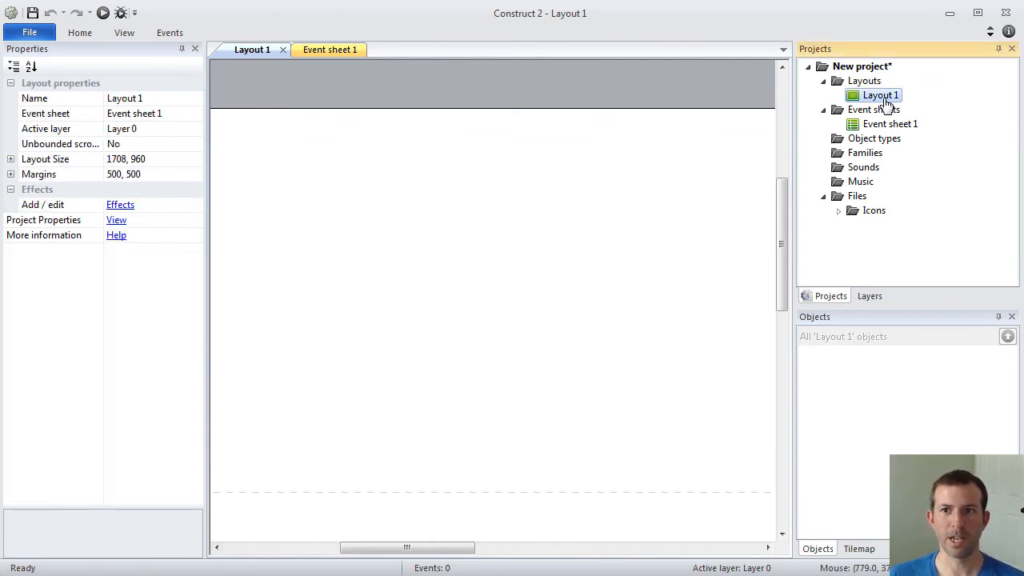
left_click(889, 123)
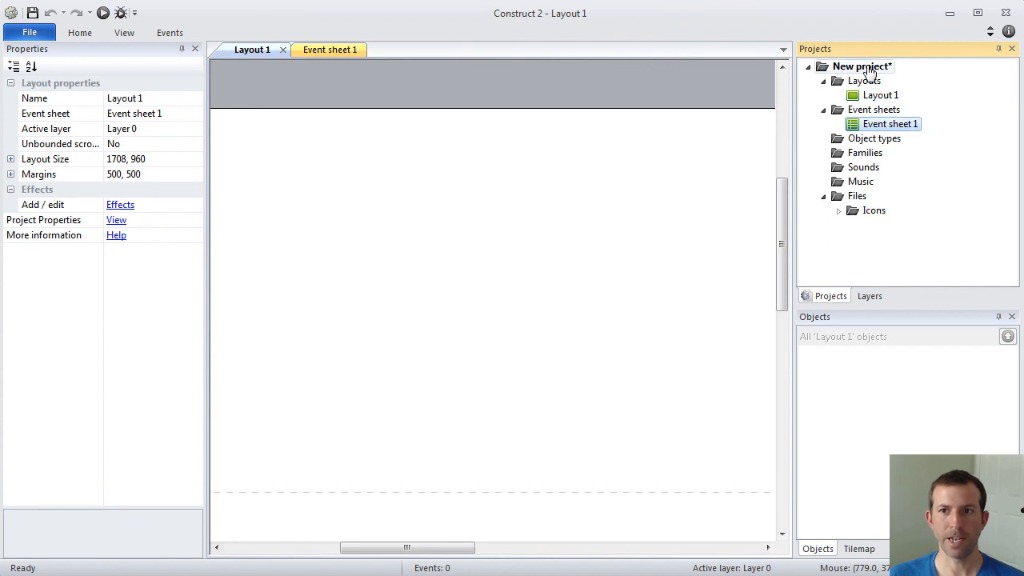
left_click(862, 68)
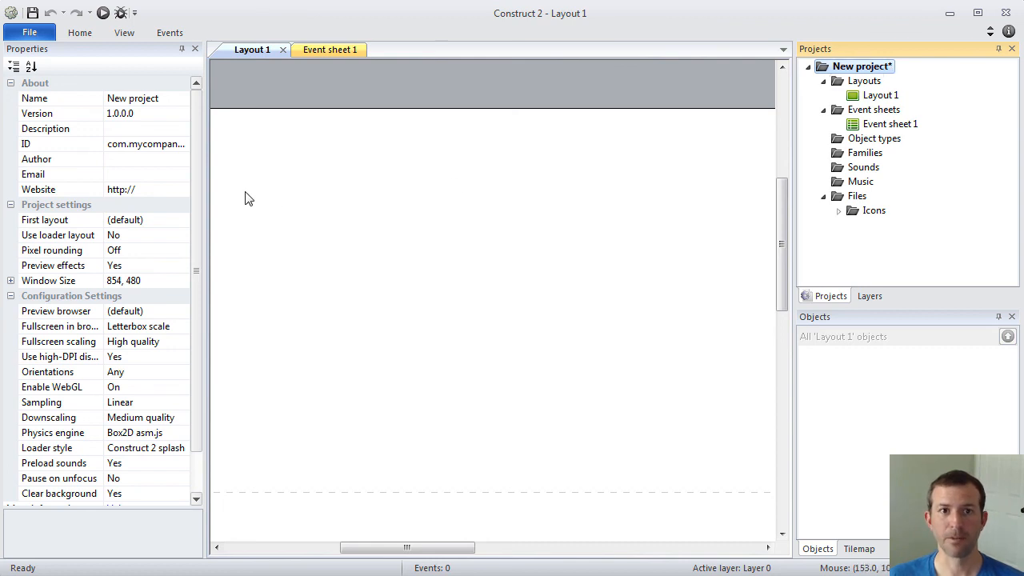
left_click(144, 98)
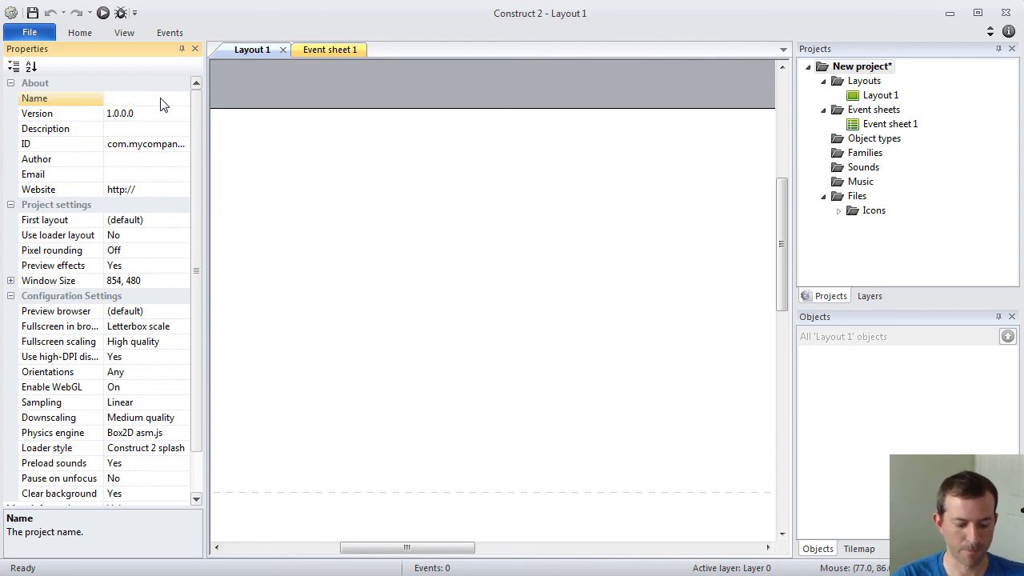
Step: Rename the project to SampleProject in the Name property
type("SampleProject")
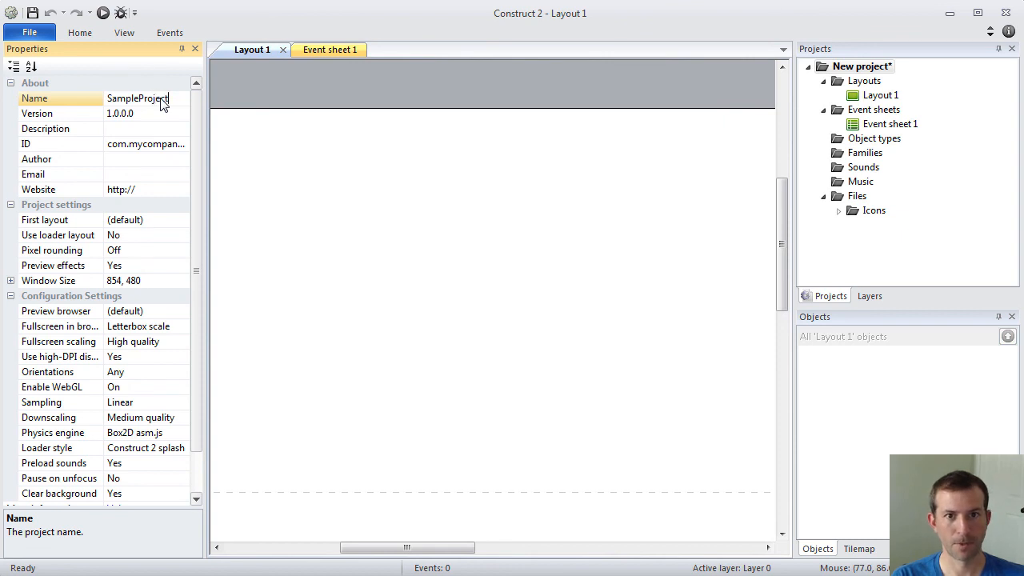
mouse_move(346, 168)
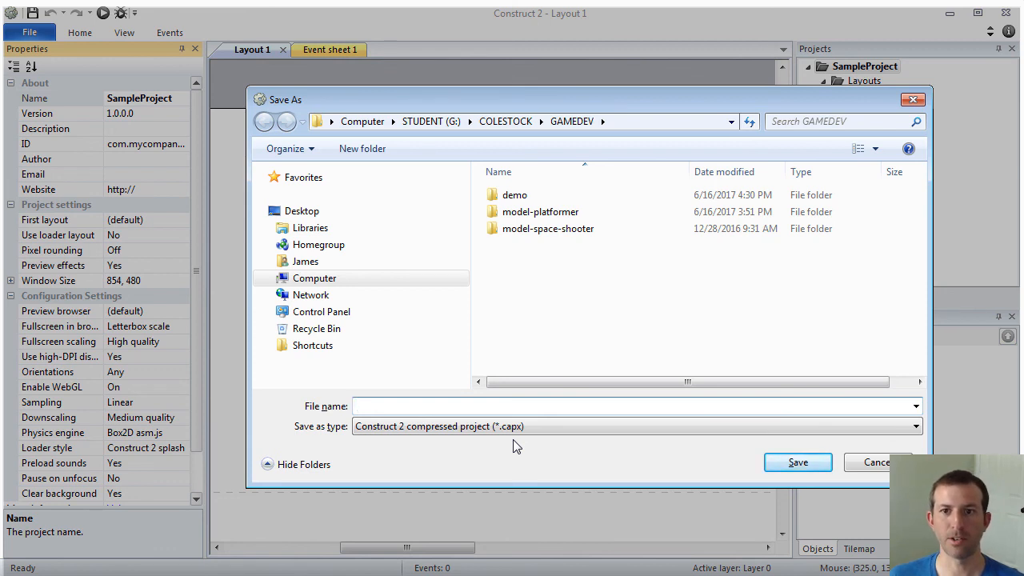
Step: Save the project as SampleProject.capx in the demo folder under GAMEDEV
double_click(515, 195)
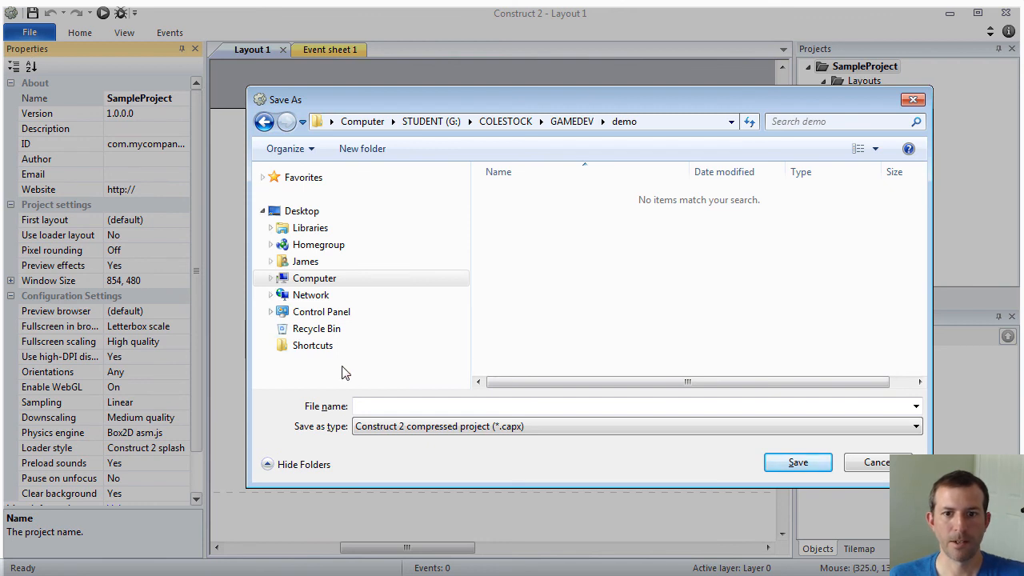
type("SampleProje")
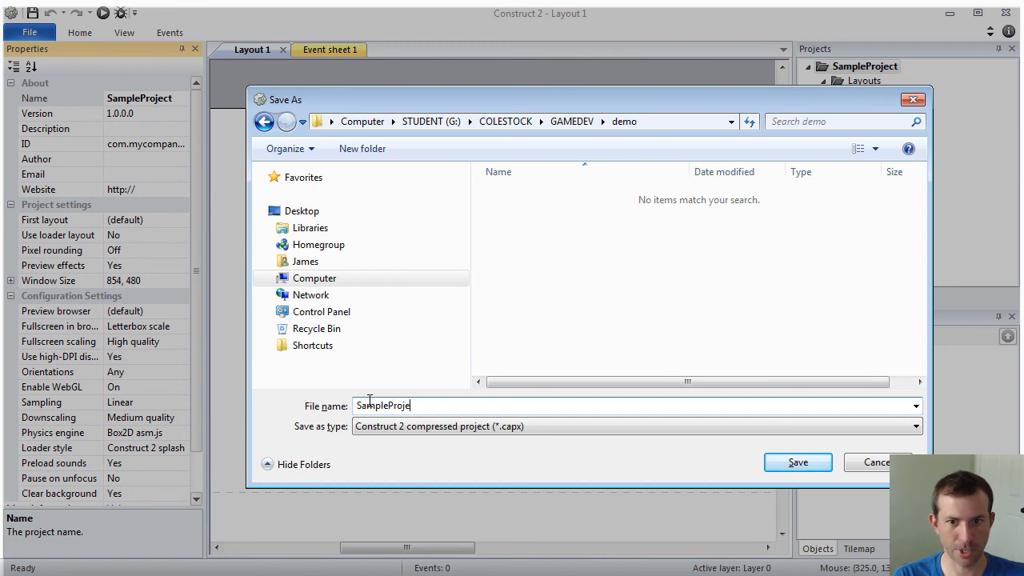
left_click(796, 462)
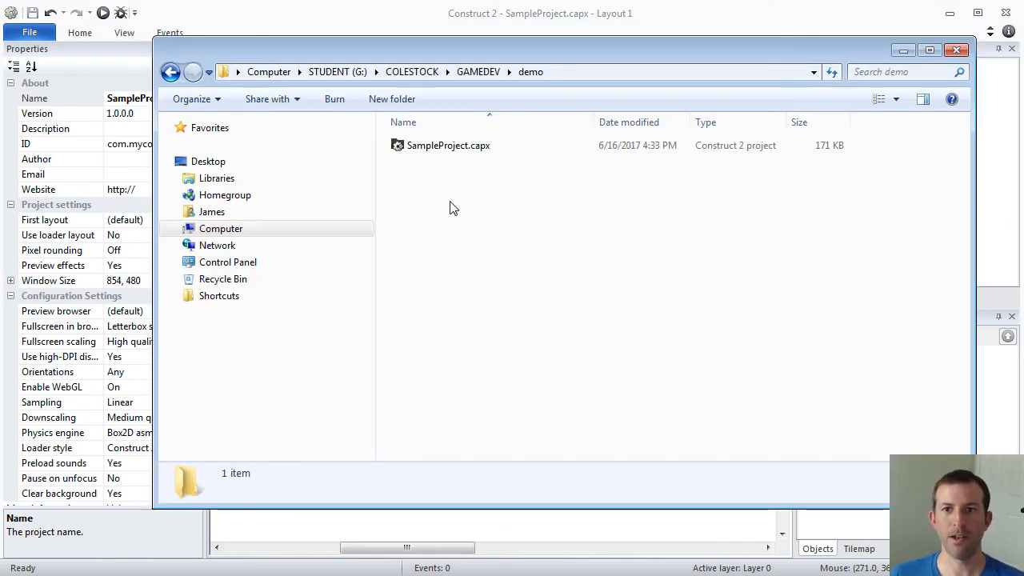
left_click(448, 144)
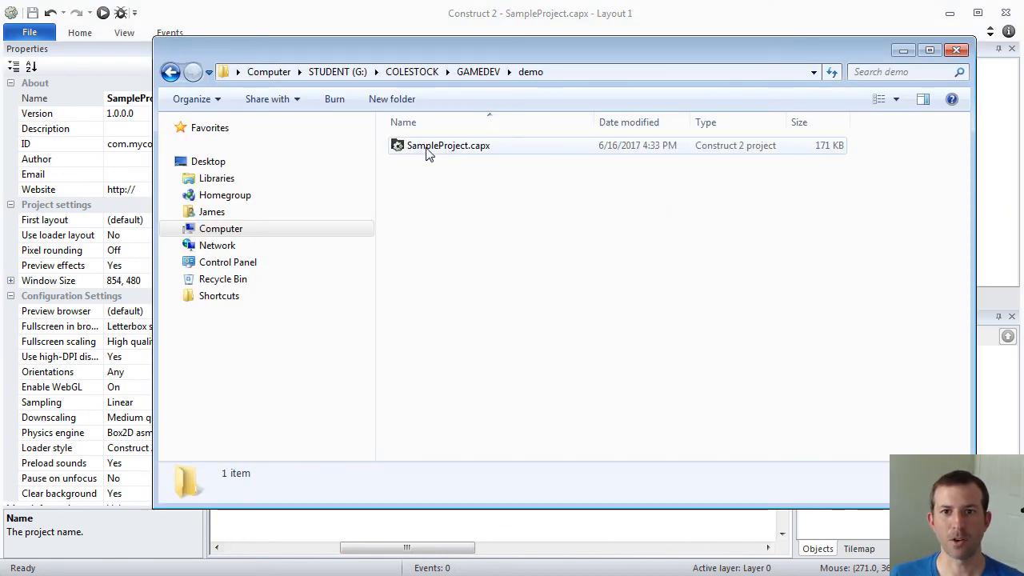
mouse_move(483, 150)
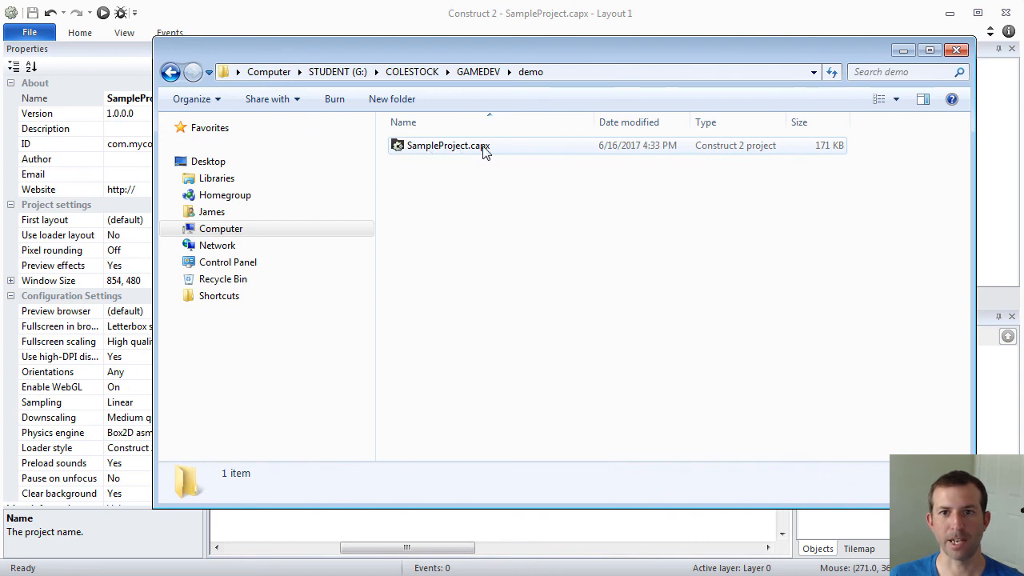
mouse_move(463, 148)
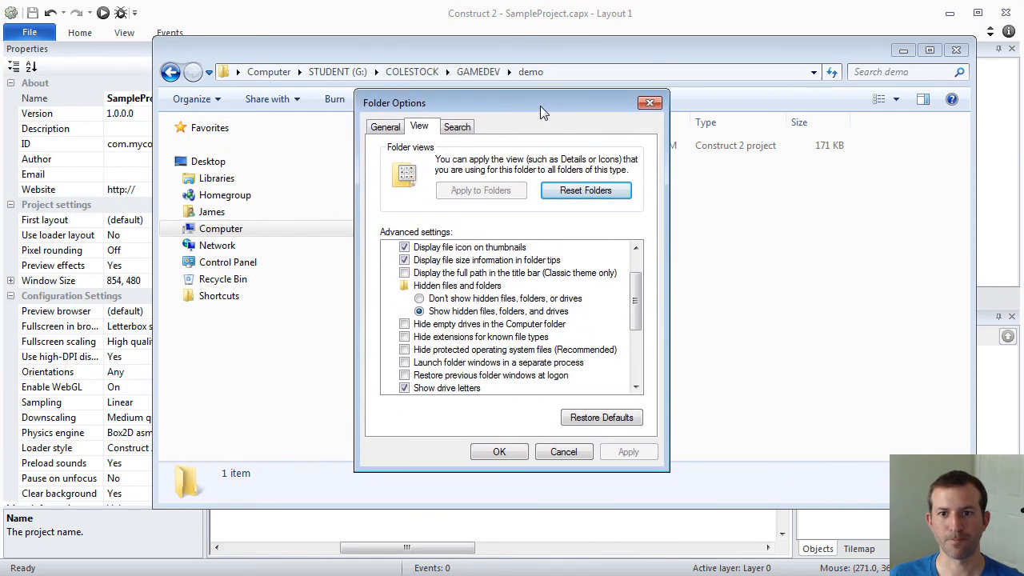
mouse_move(416, 349)
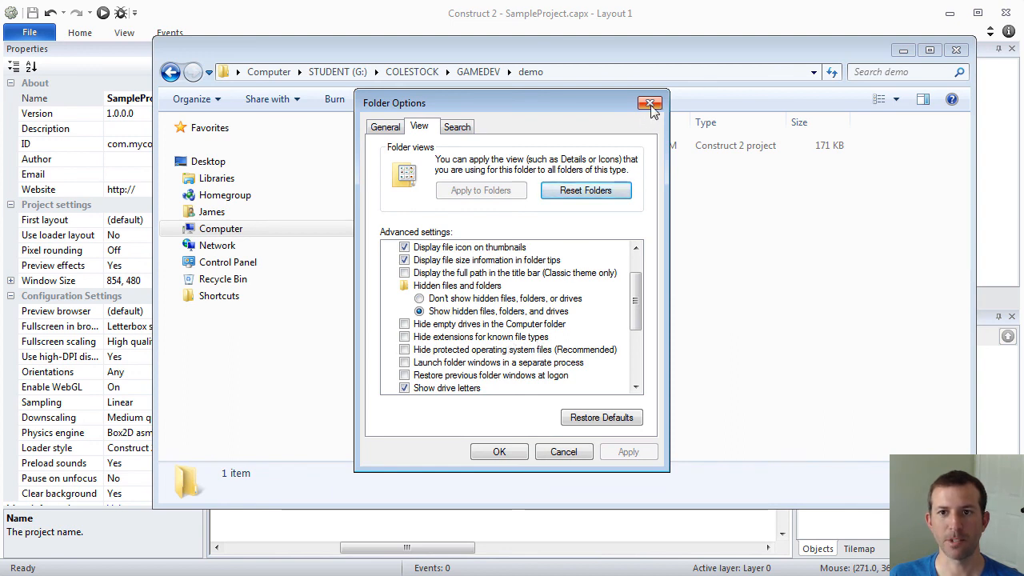
left_click(649, 104)
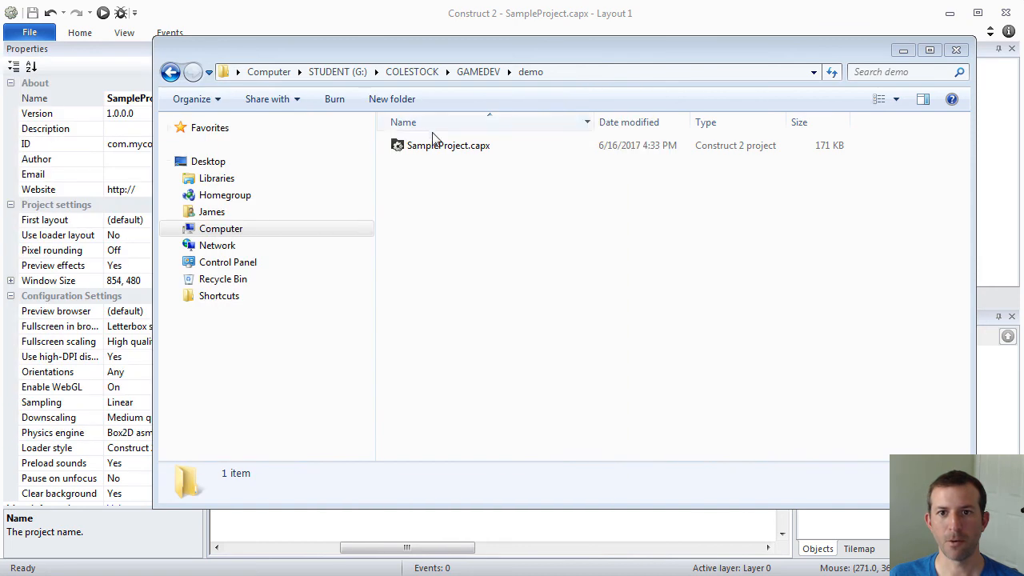
left_click(448, 144)
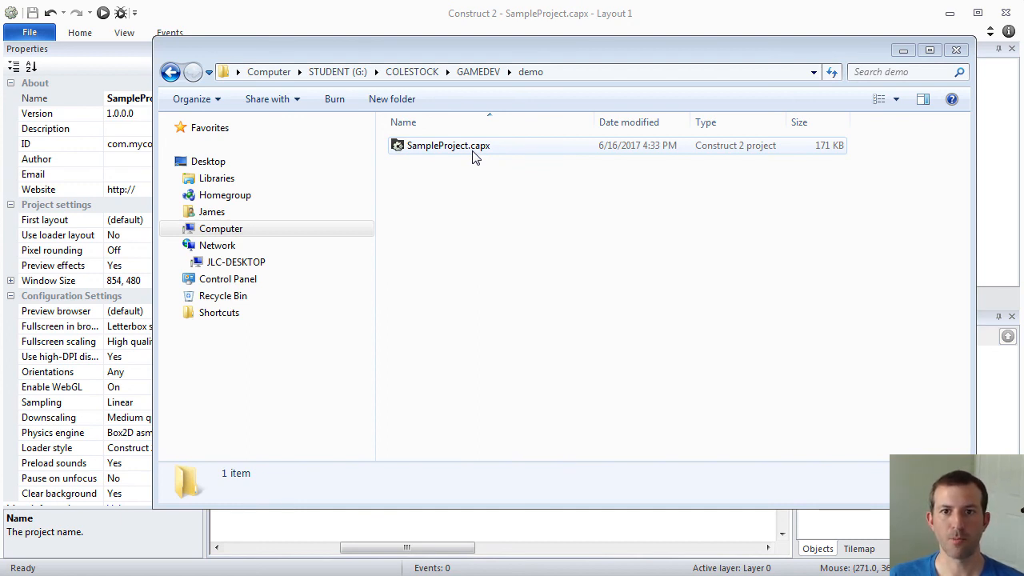
Step: Rename SampleProject.capx to SampleProject.zip, accepting the extension change
right_click(448, 144)
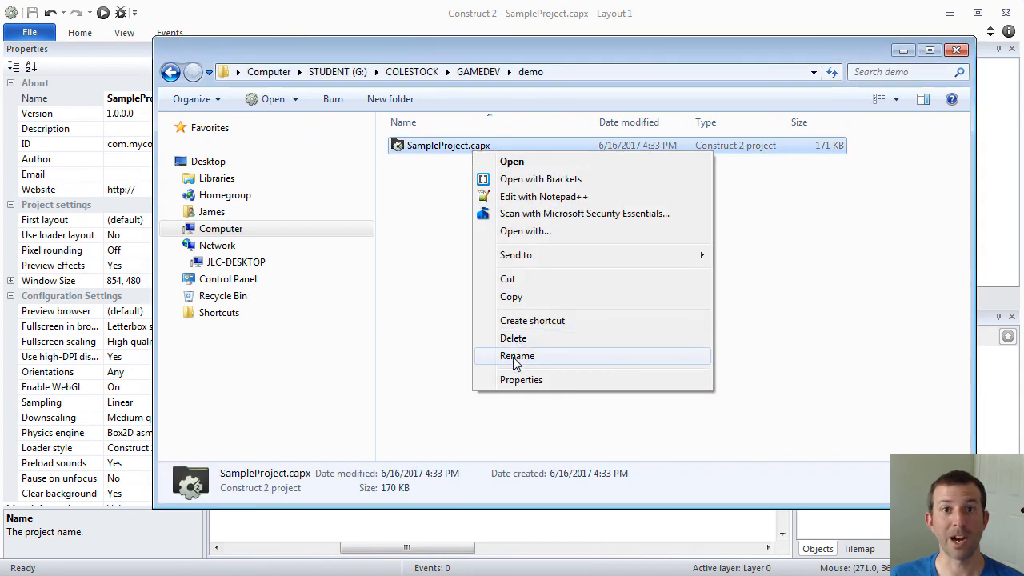
left_click(517, 355)
type("zi")
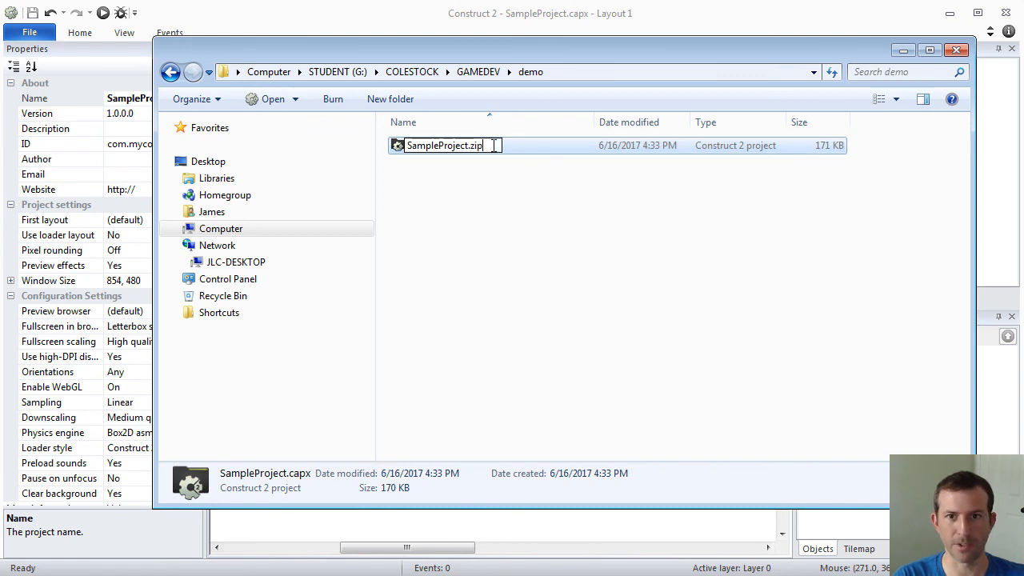
key("enter")
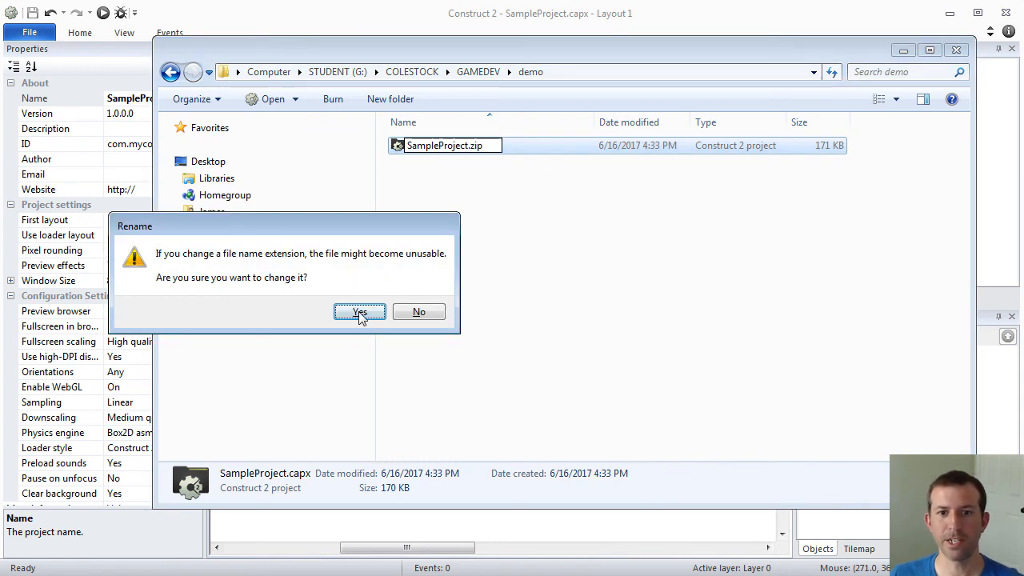
left_click(358, 311)
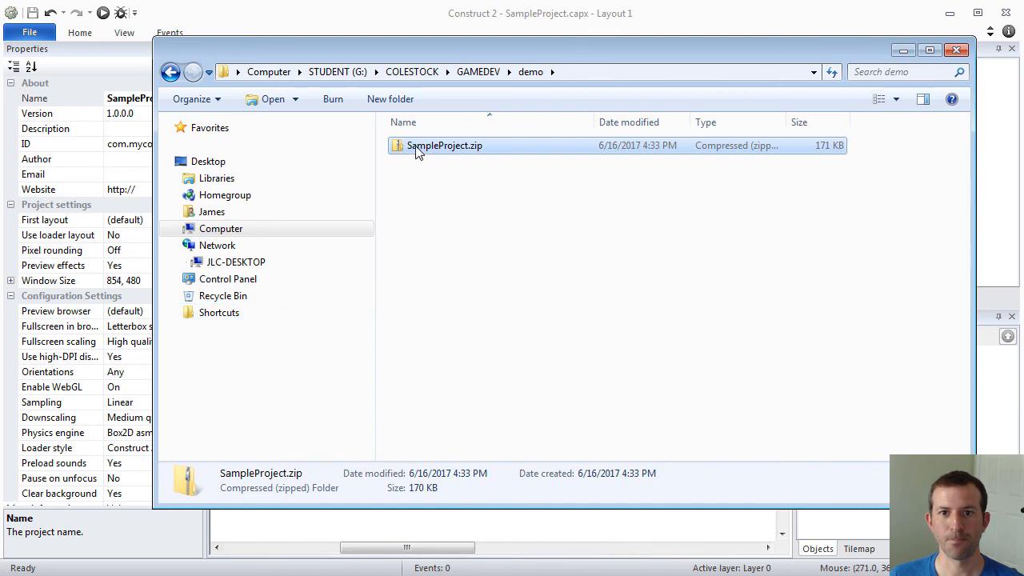
Step: Browse the Files and Event sheets folders inside SampleProject.zip, then close the archive window
double_click(444, 144)
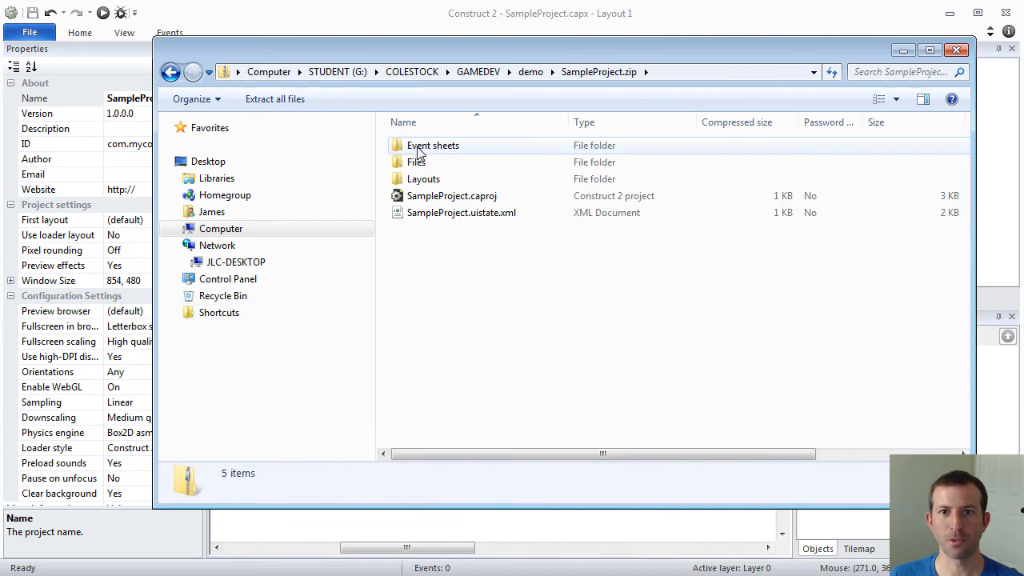
left_click(416, 161)
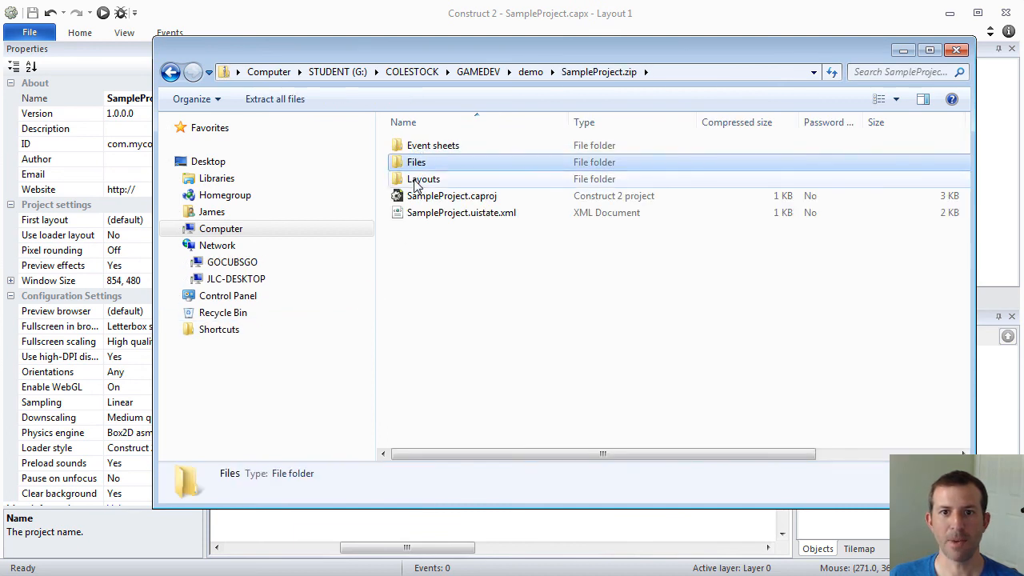
left_click(416, 161)
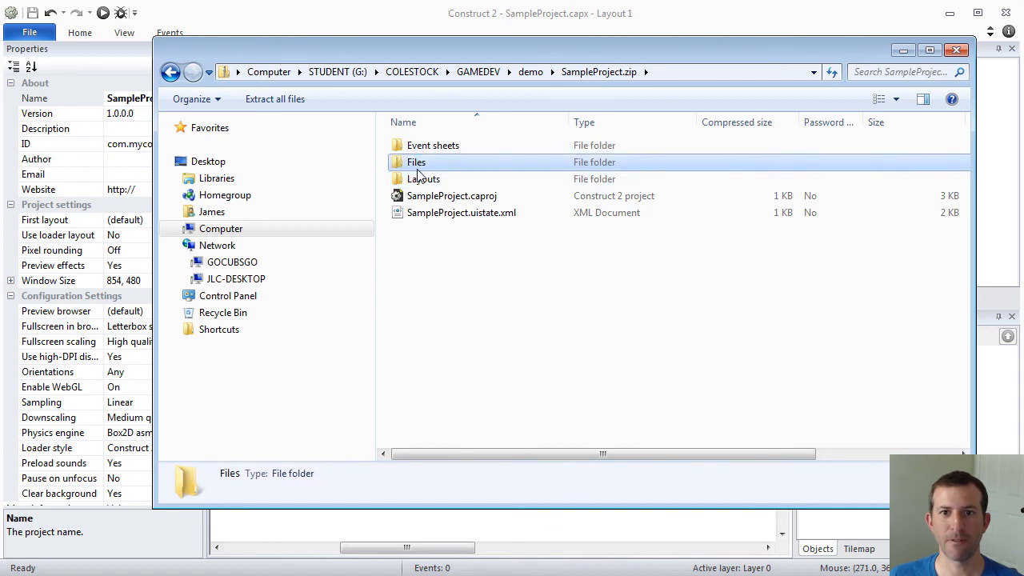
left_click(451, 195)
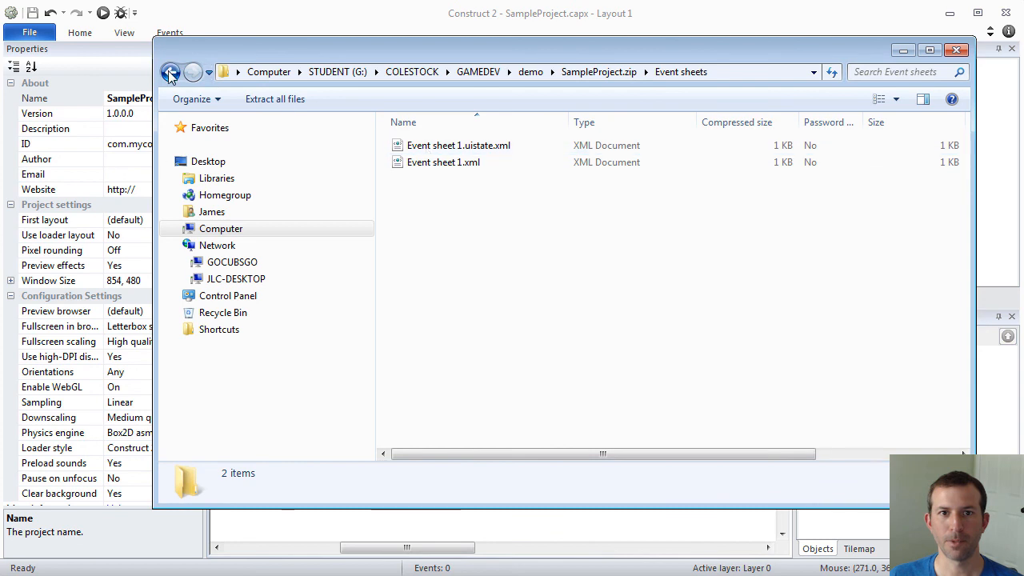
left_click(171, 72)
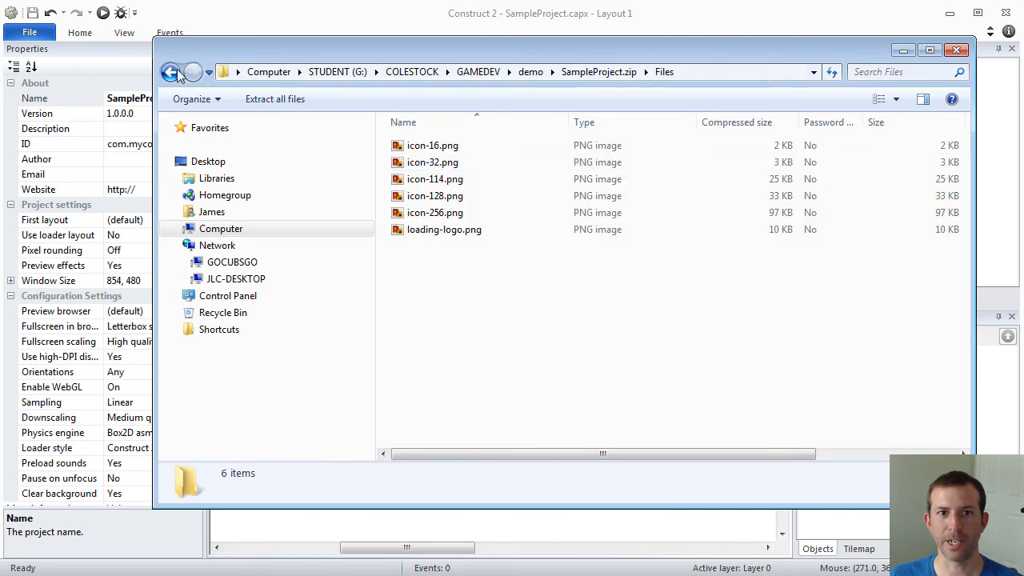
left_click(171, 72)
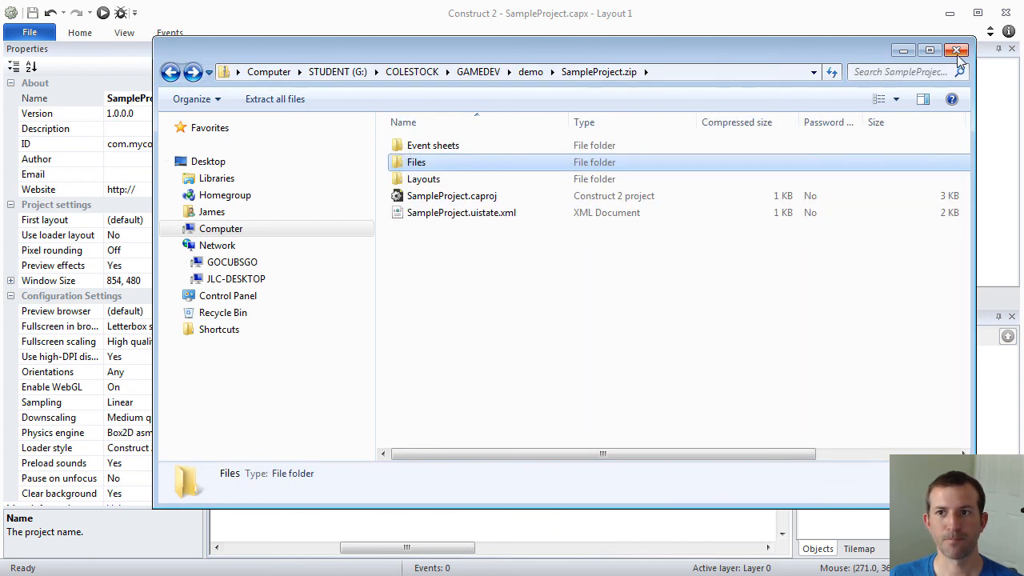
left_click(29, 32)
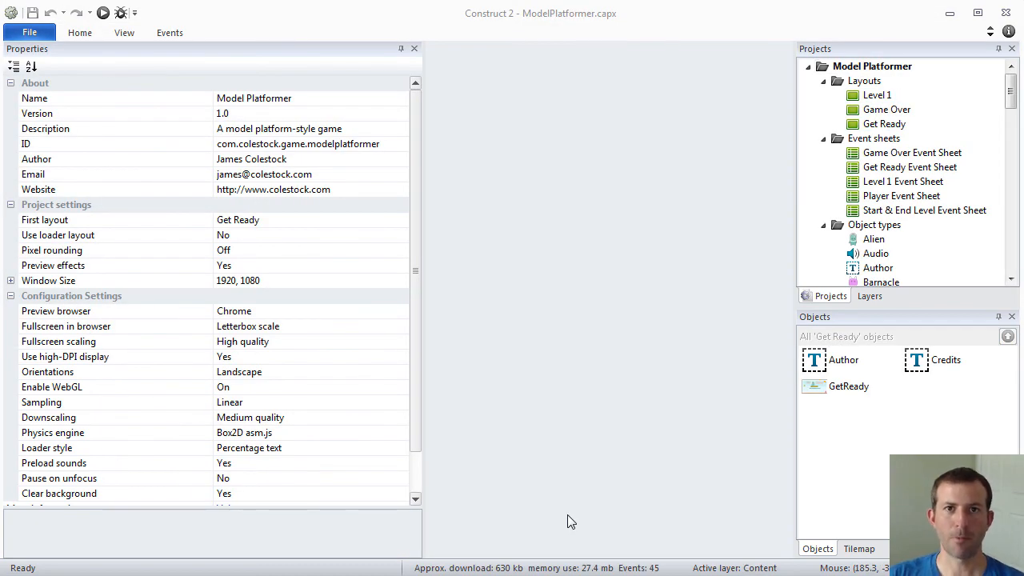
mouse_move(819, 174)
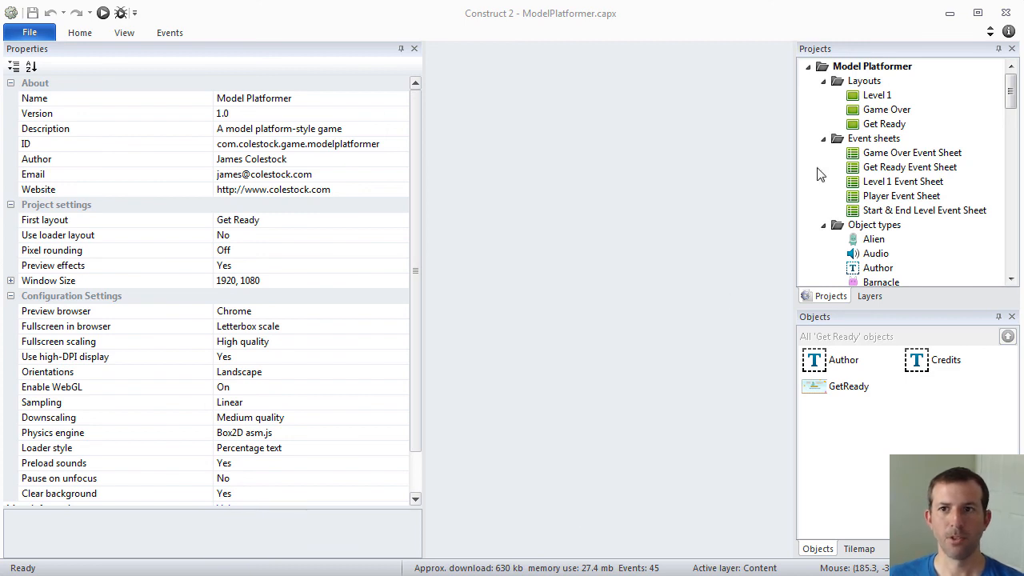
Step: Review Model Platformer's Name, First layout Get Ready and 1920x1080 Window Size
left_click(871, 66)
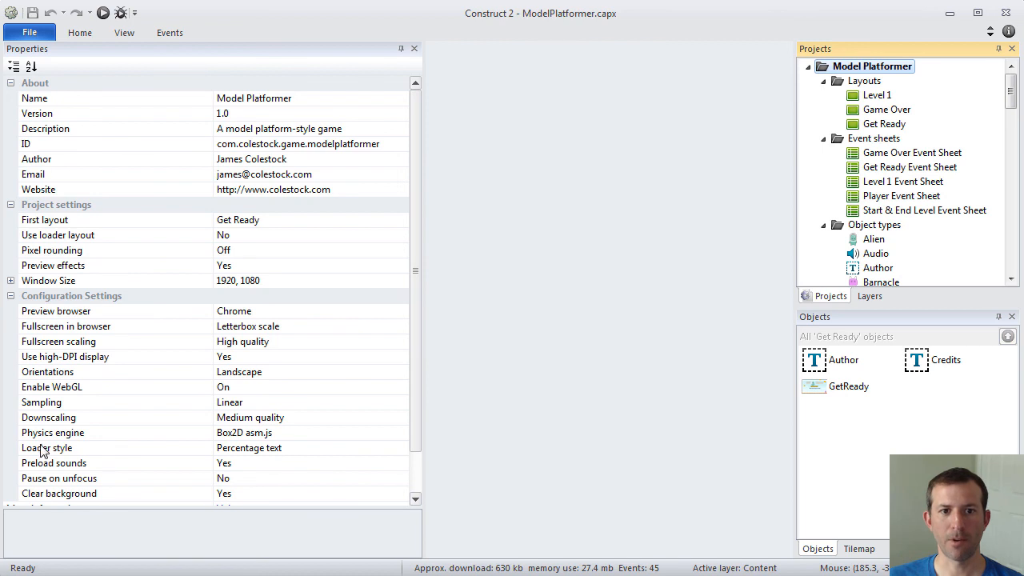
mouse_move(135, 140)
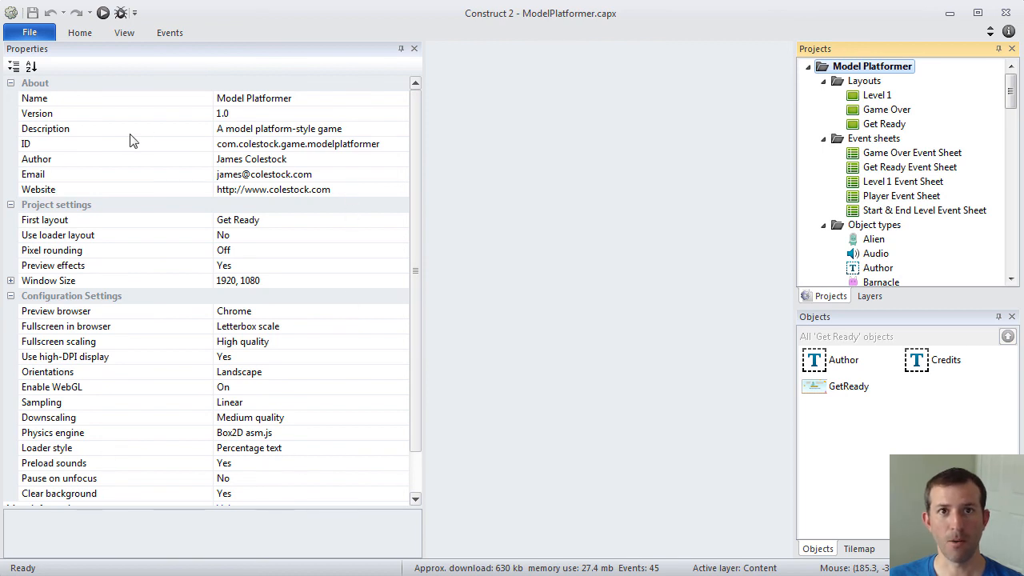
mouse_move(11, 317)
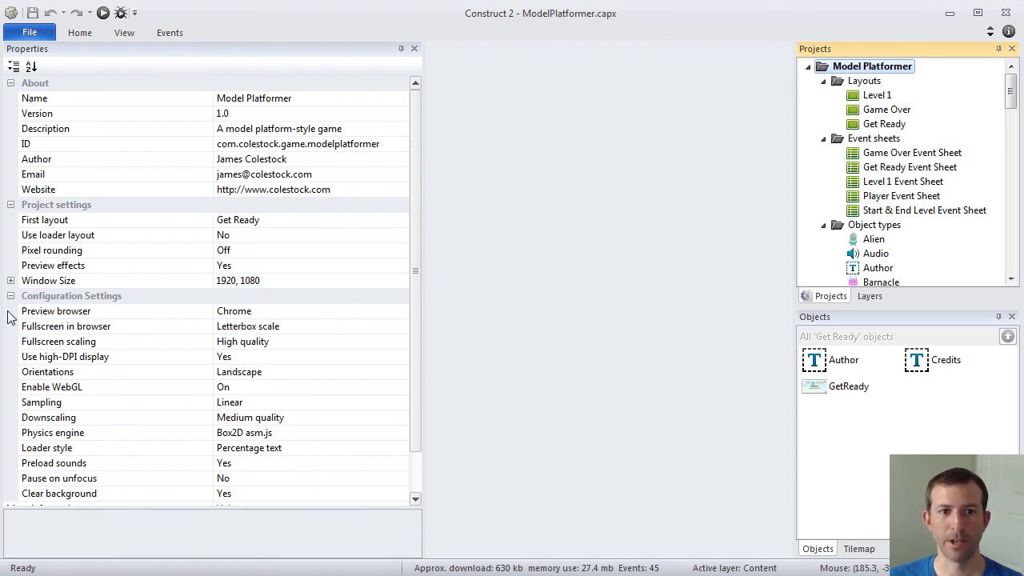
left_click(252, 98)
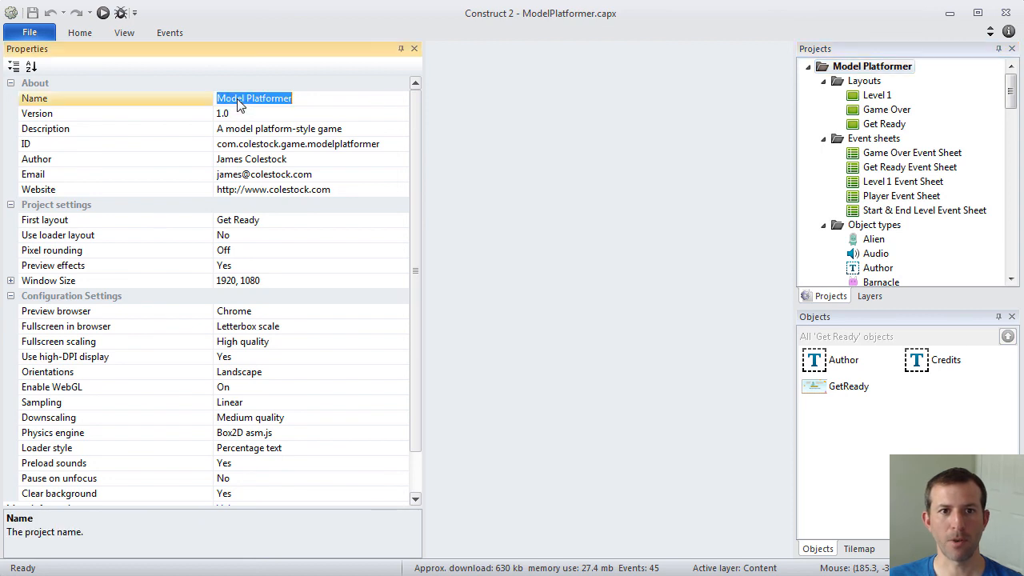
left_click(237, 220)
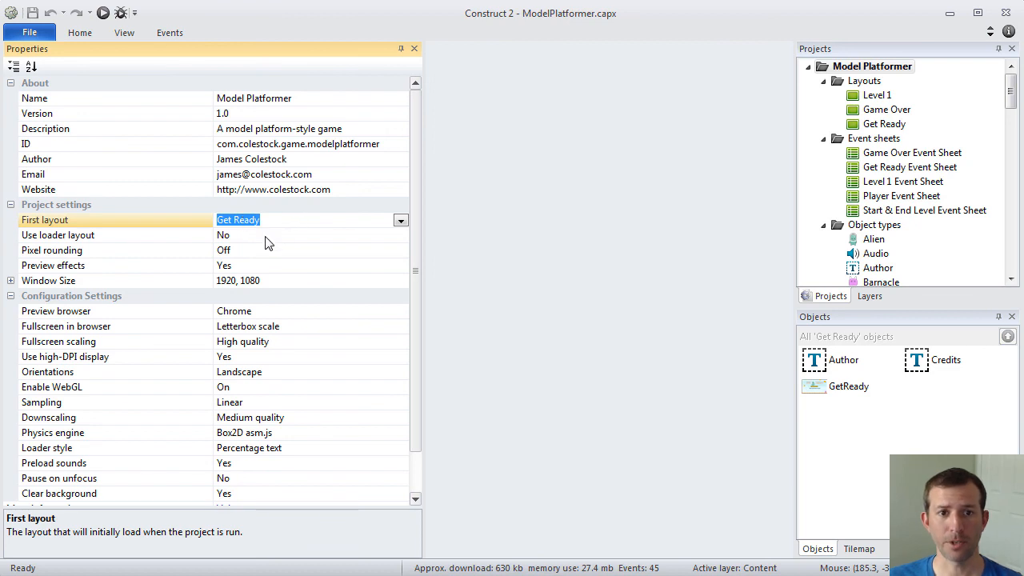
left_click(11, 280)
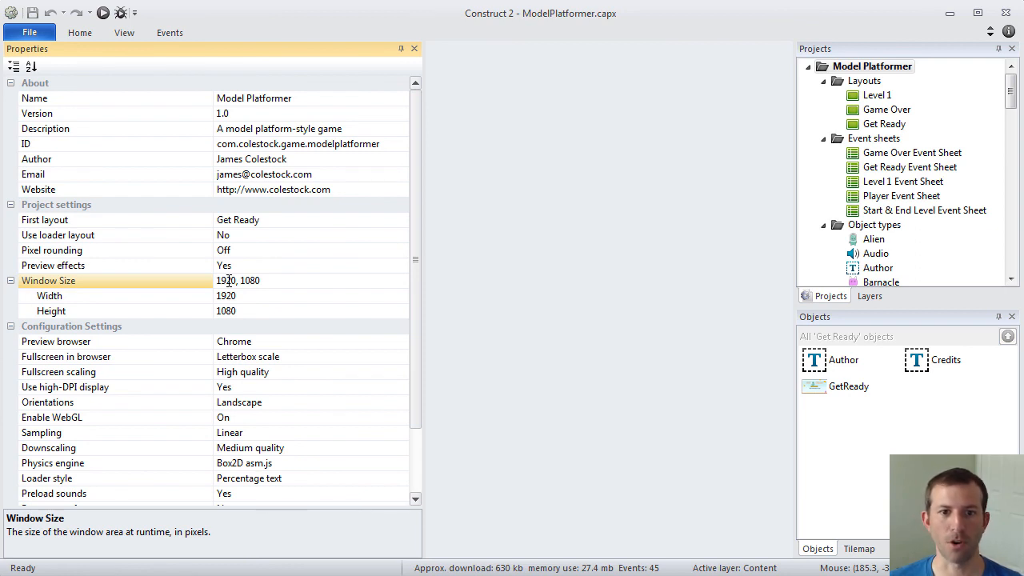
Step: Check the Fullscreen in browser setting, letterbox scale
scroll("down", 3)
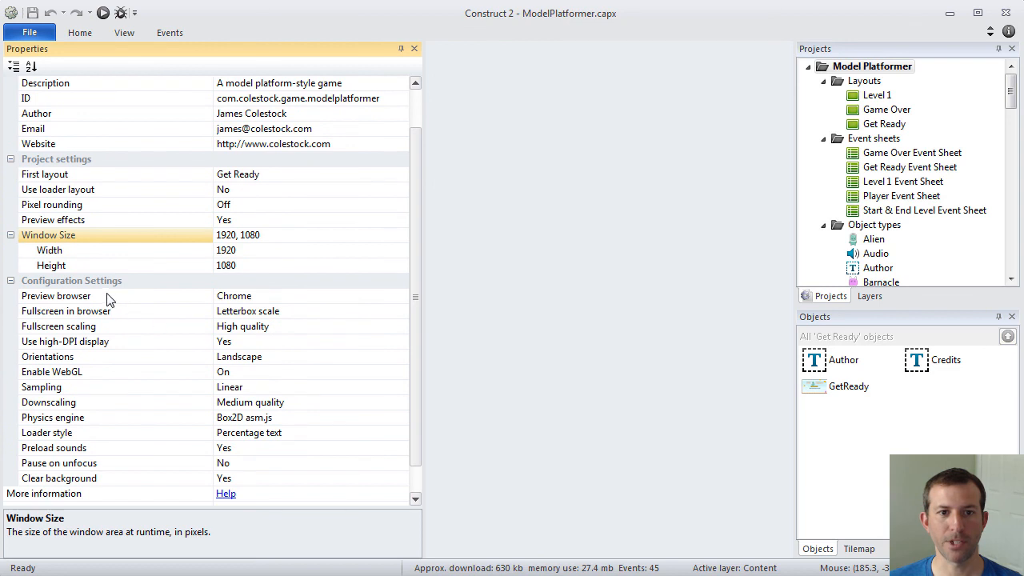
left_click(56, 294)
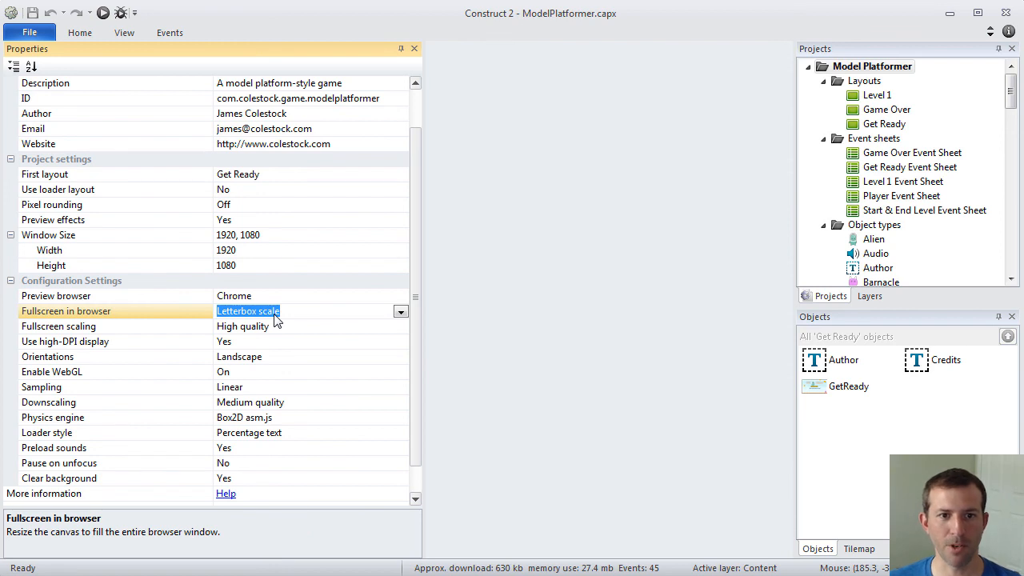
left_click(120, 326)
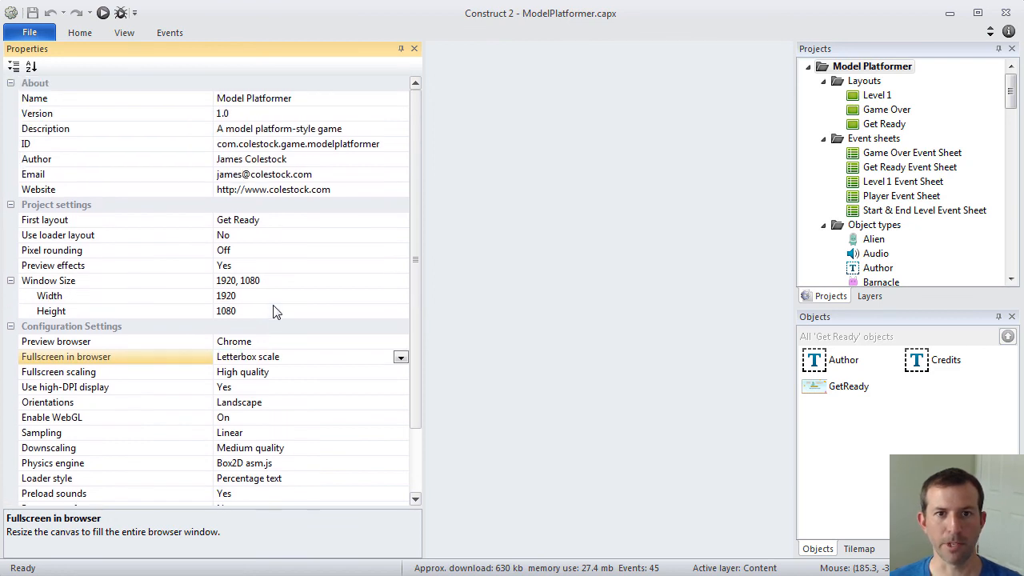
mouse_move(424, 173)
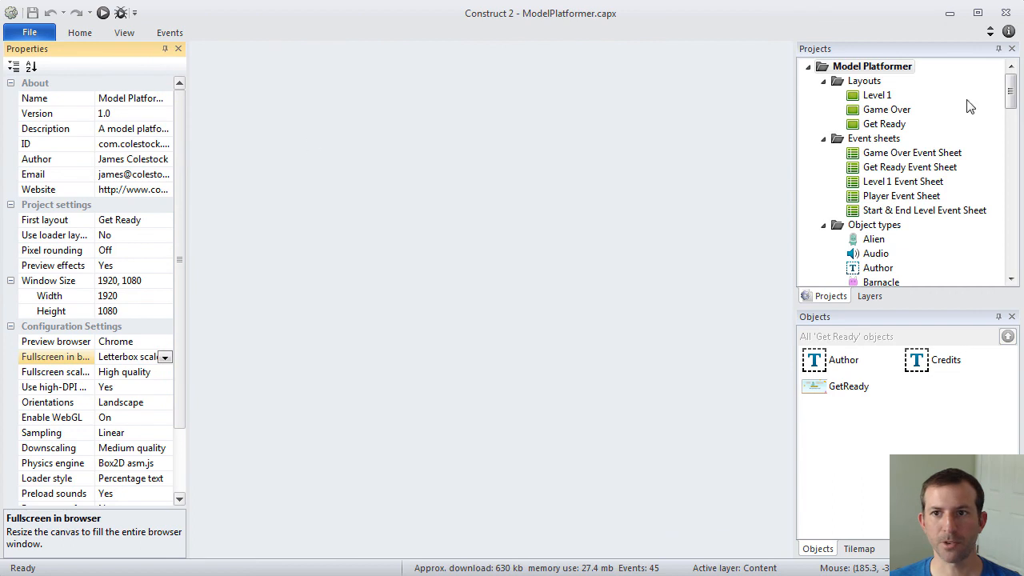
Step: Open the Level 1 castle platform layout and run a preview of it
double_click(877, 94)
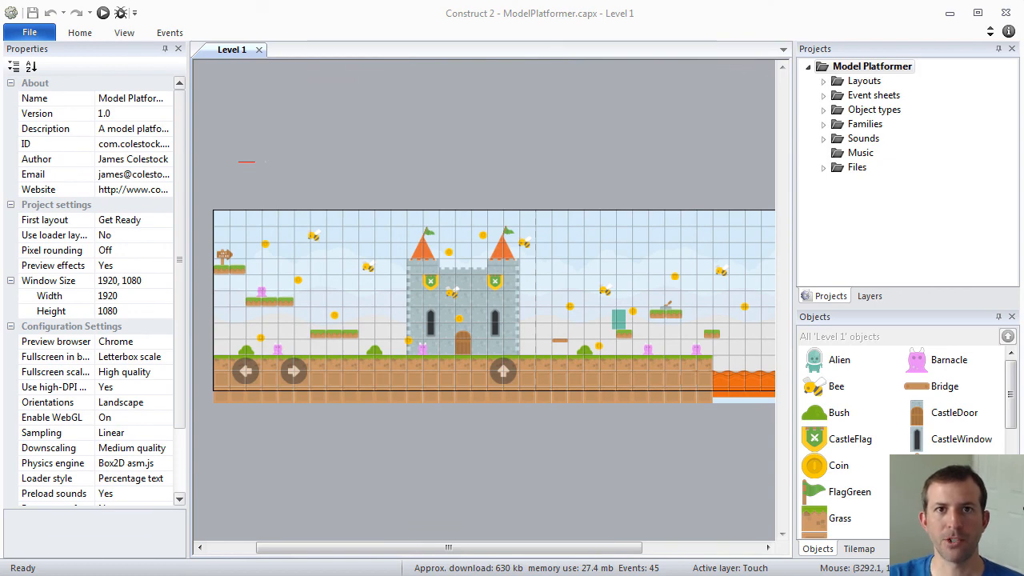
left_click(135, 97)
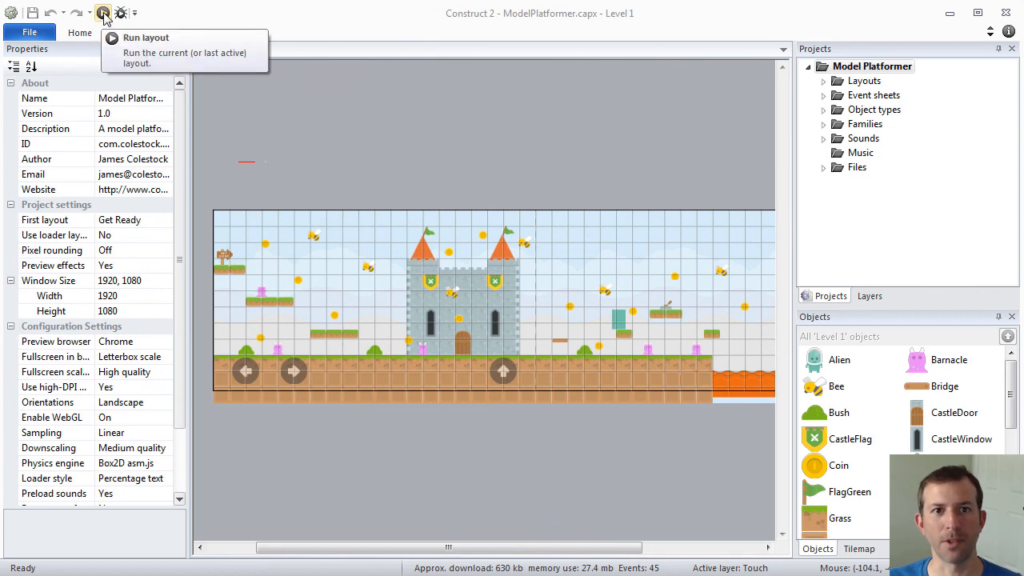
left_click(146, 38)
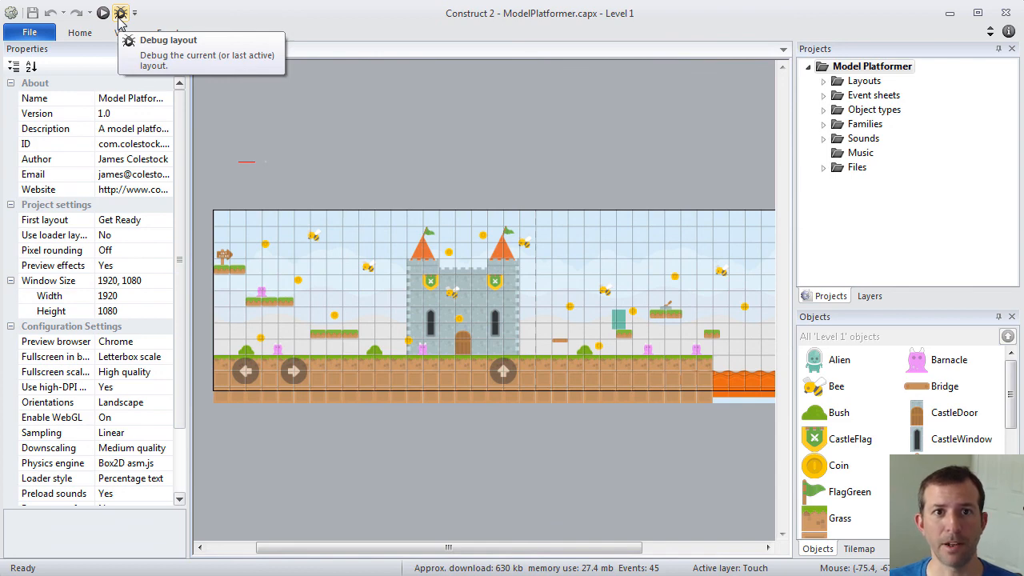
Step: Run the Level 1 debug preview with Inspector stats in Chrome, then bring up recent projects
left_click(120, 13)
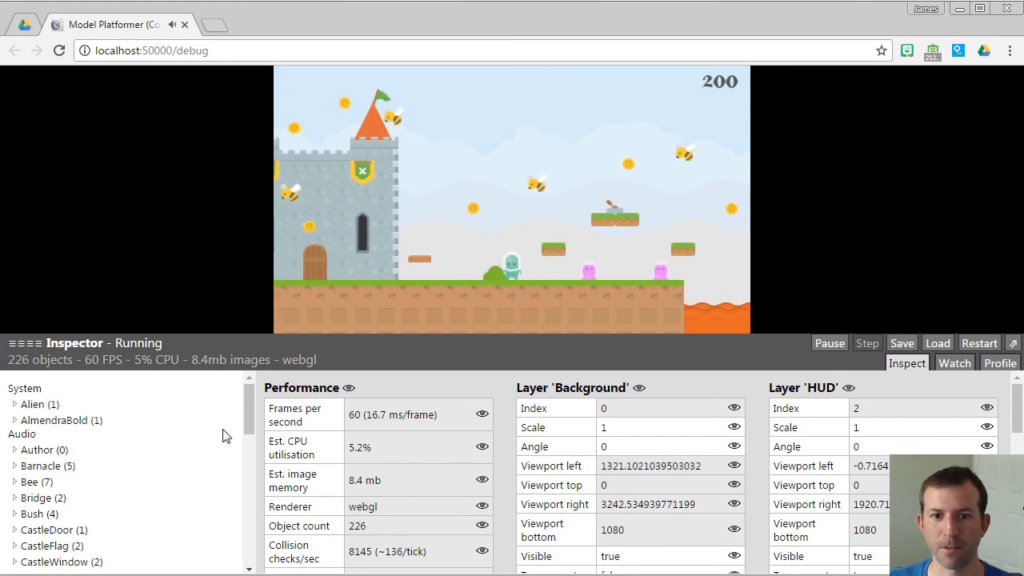
scroll("down", 3)
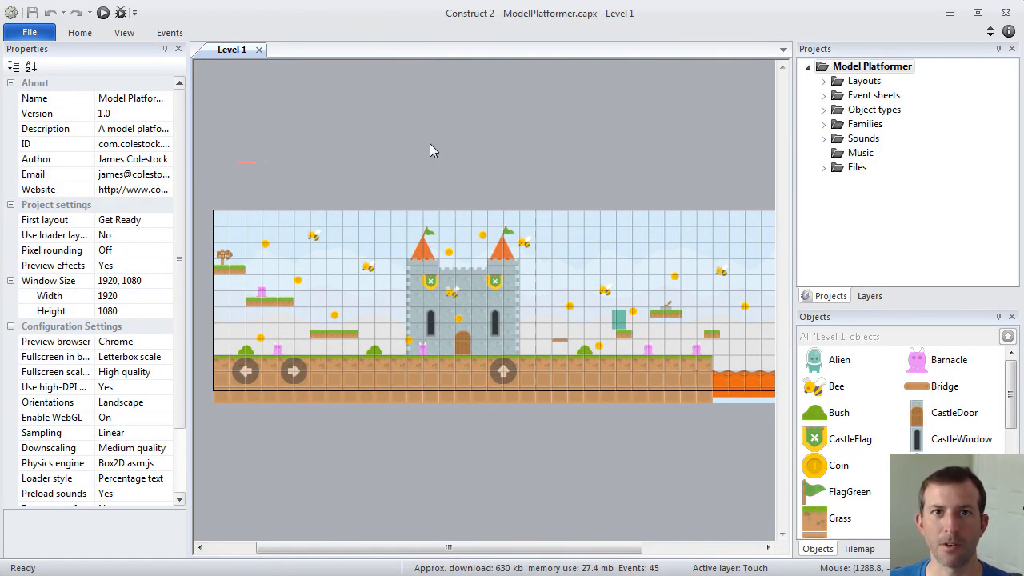
left_click(28, 32)
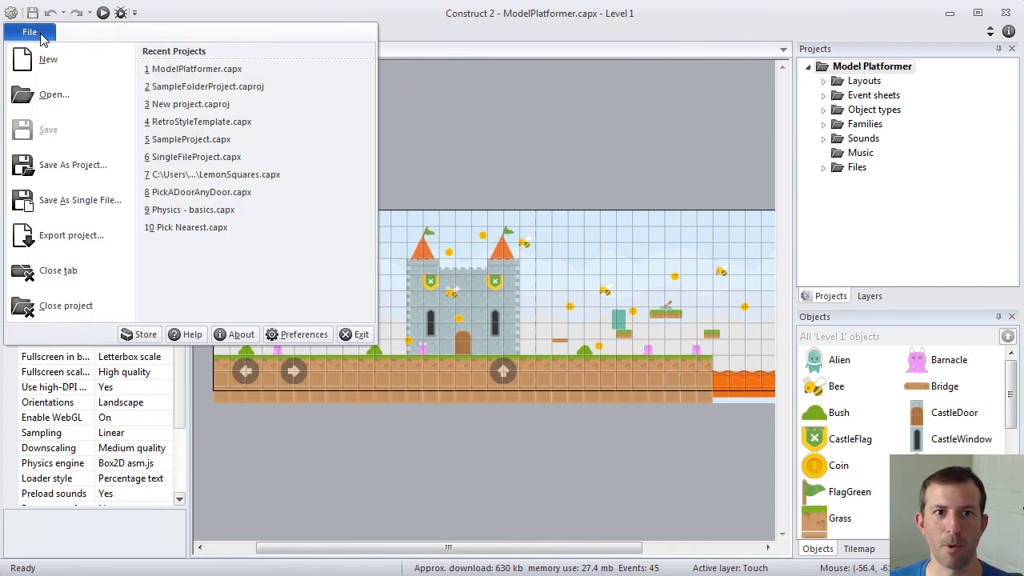